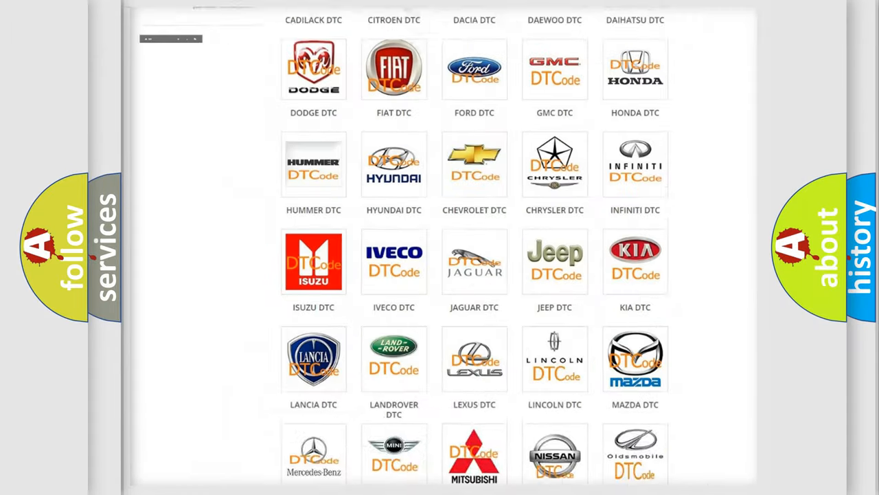
pyautogui.scroll(3)
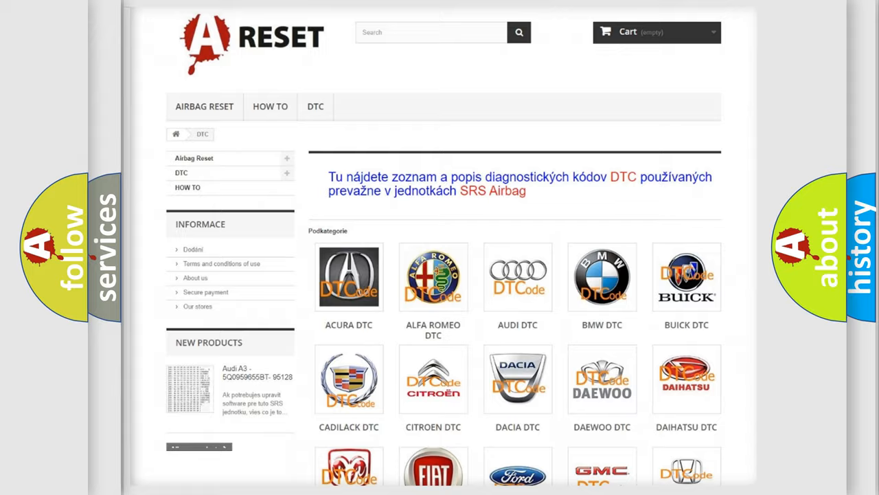
pyautogui.scroll(-3)
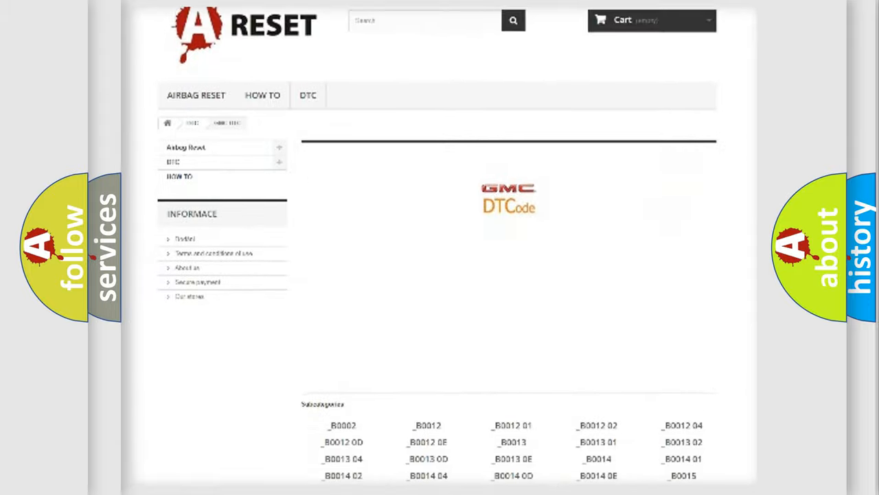
pyautogui.scroll(3)
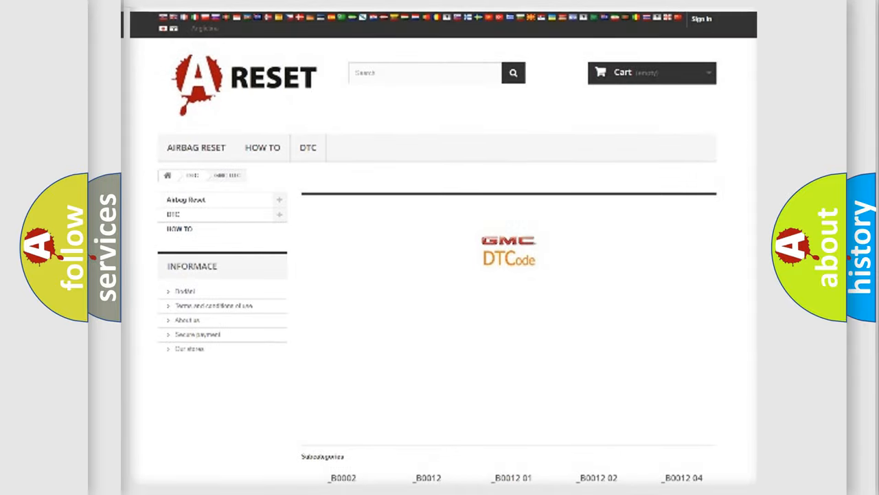